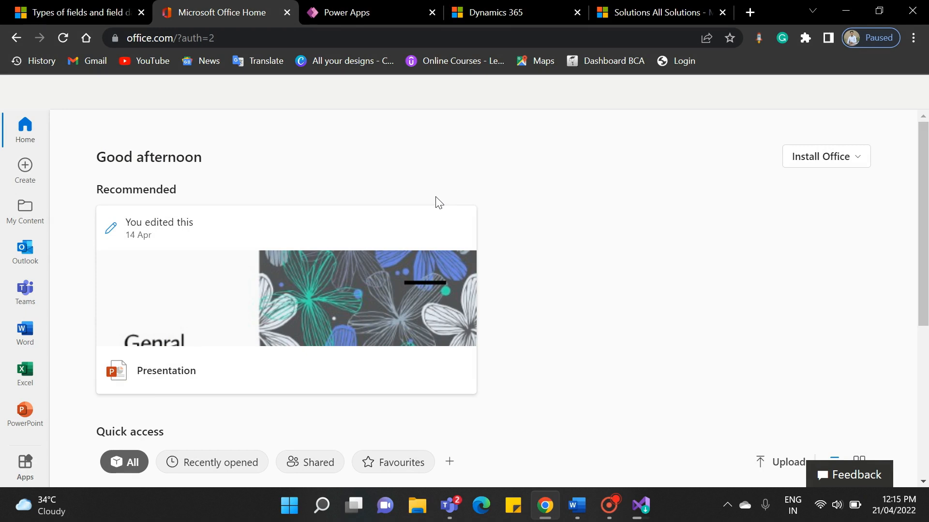
# Step: Reach All Solutions via Advanced Settings and open the myFirstTrail solution
pyautogui.click(515, 11)
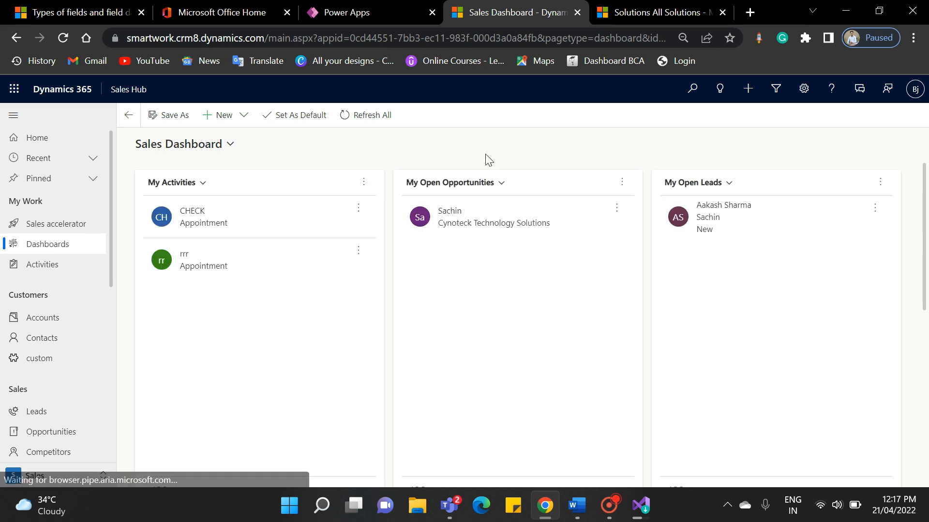
pyautogui.click(803, 88)
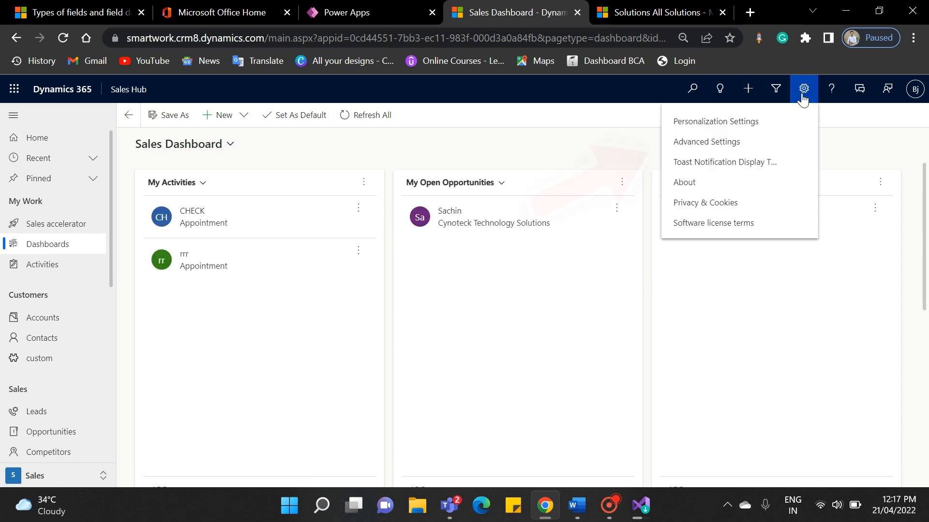
pyautogui.click(651, 11)
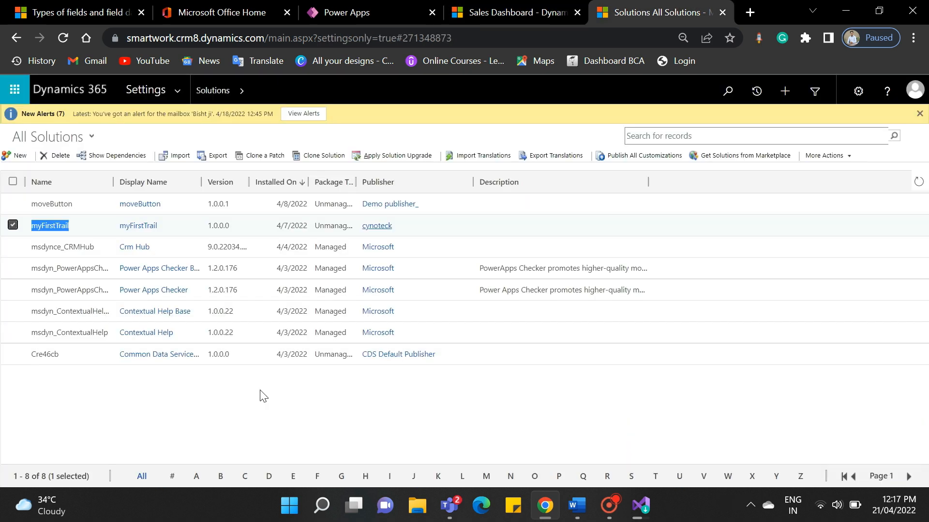
pyautogui.moveTo(12, 204)
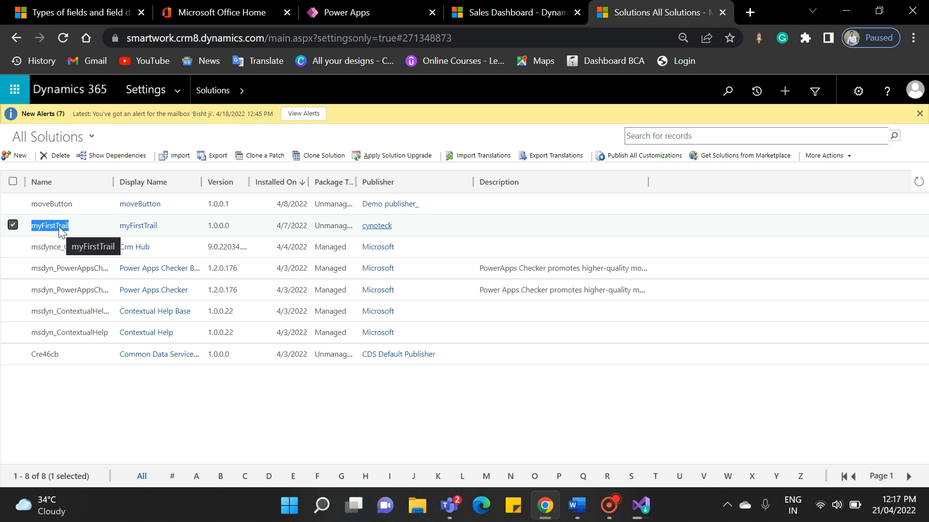
pyautogui.doubleClick(49, 225)
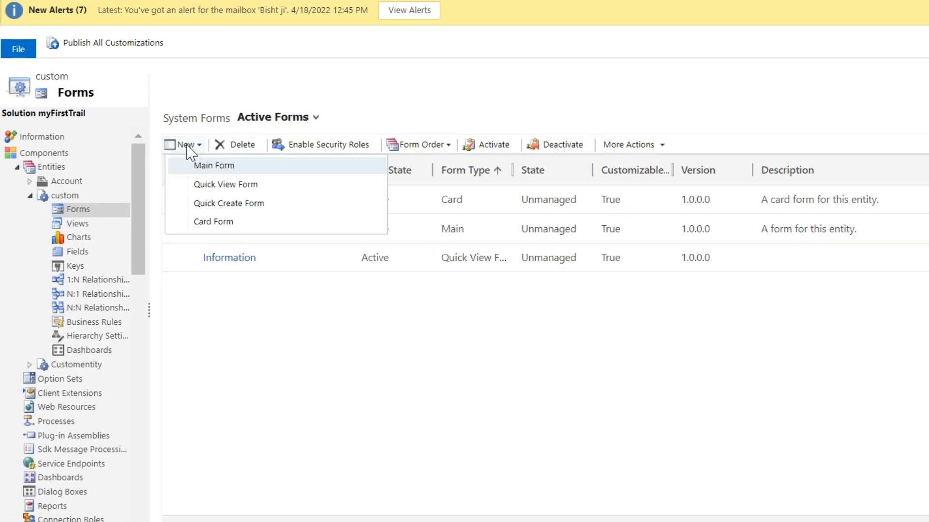
pyautogui.moveTo(225, 173)
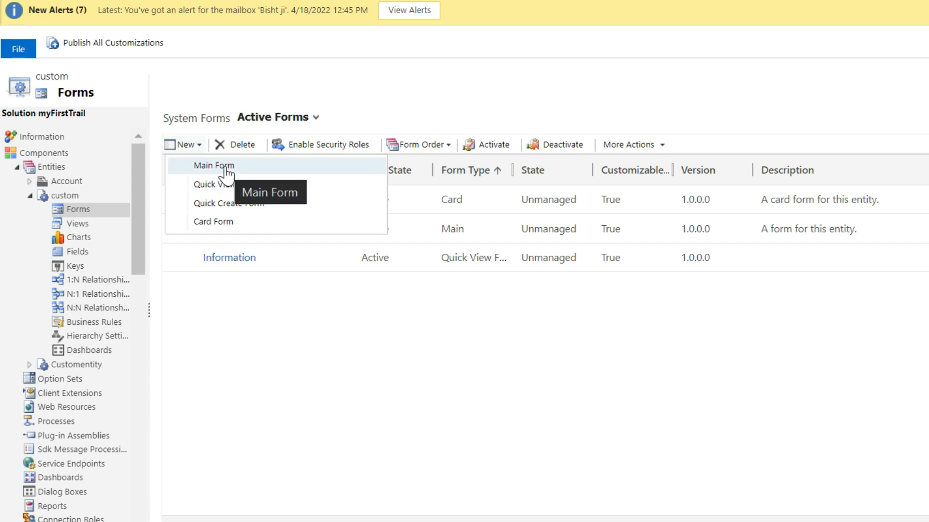
# Step: Create a new Main Form for the custom entity, opening it in the form editor
pyautogui.click(213, 166)
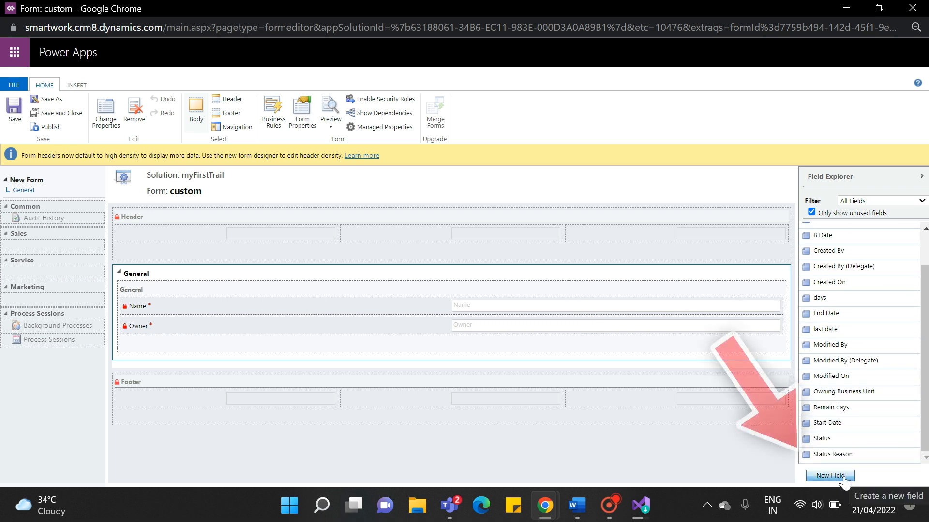
# Step: Start a New Field from Field Explorer, review the field types and keep Simple
pyautogui.click(829, 476)
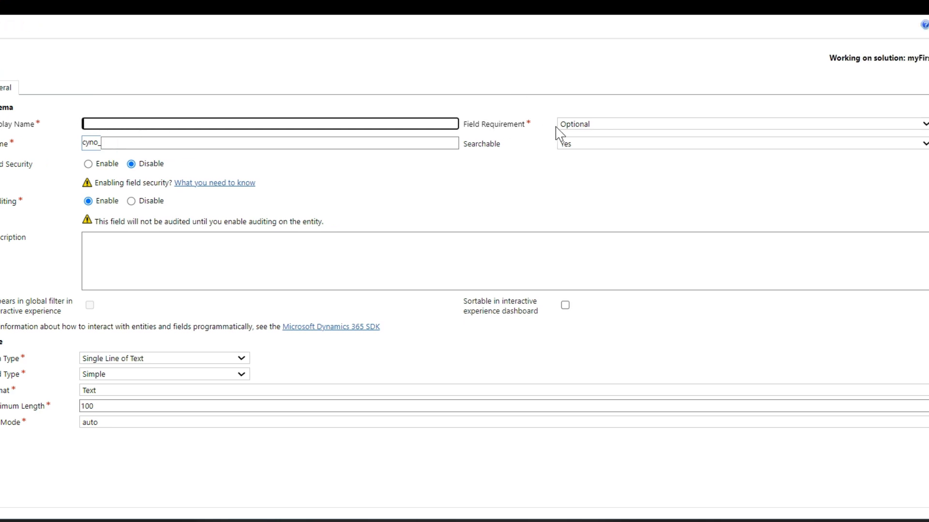
pyautogui.click(737, 123)
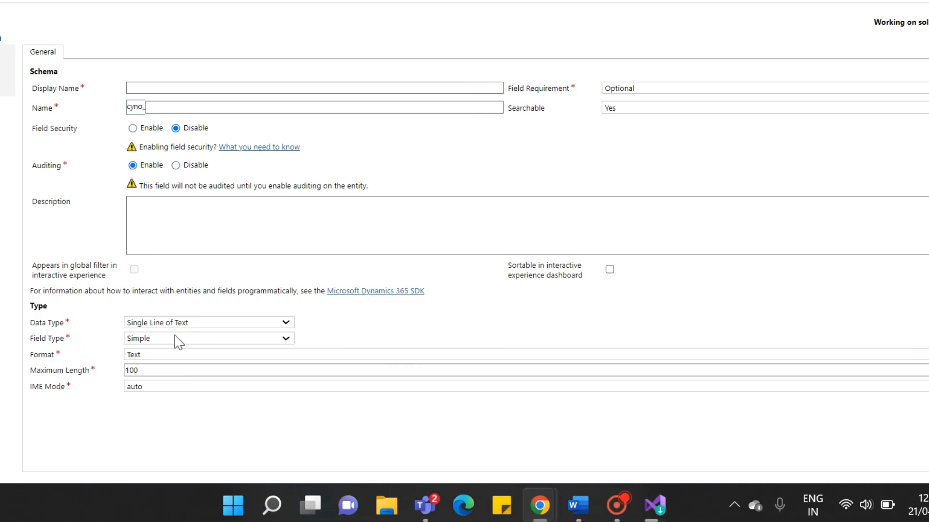
pyautogui.click(207, 339)
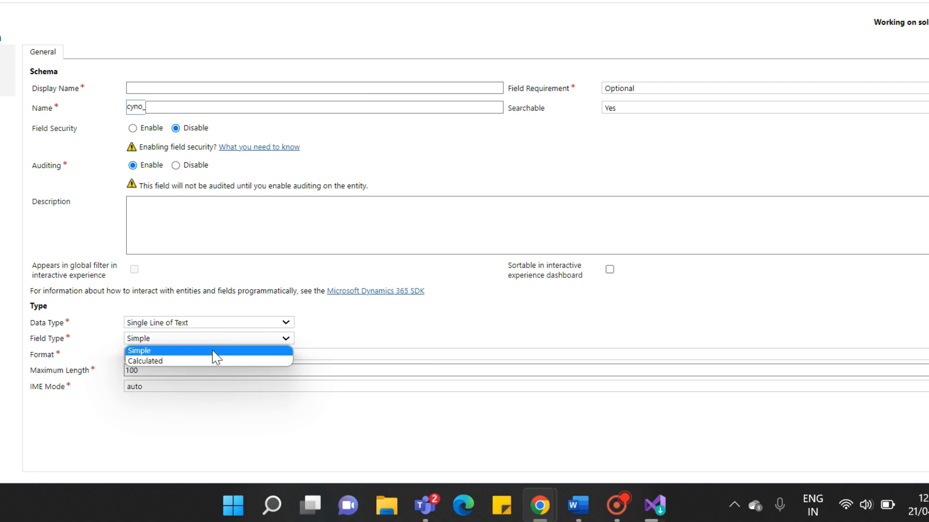
pyautogui.moveTo(213, 351)
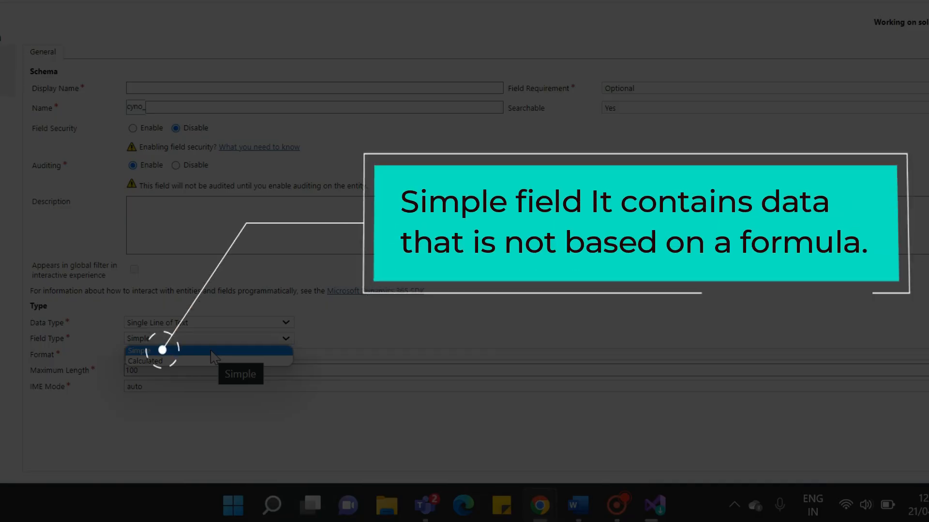
pyautogui.moveTo(258, 355)
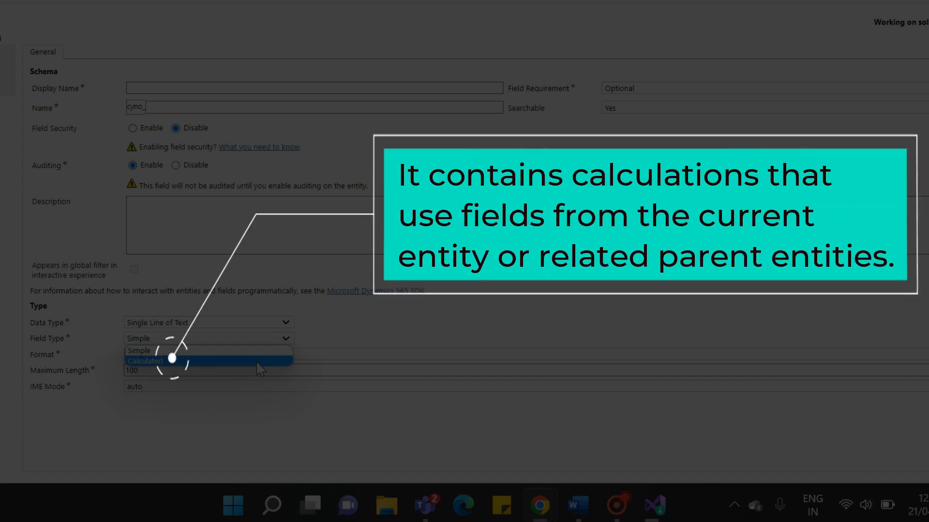
pyautogui.moveTo(145, 361)
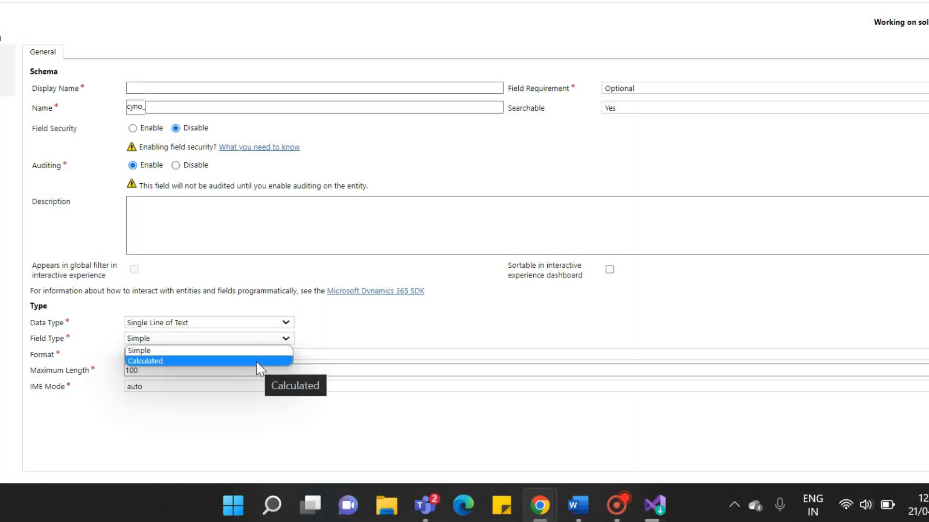
pyautogui.click(138, 350)
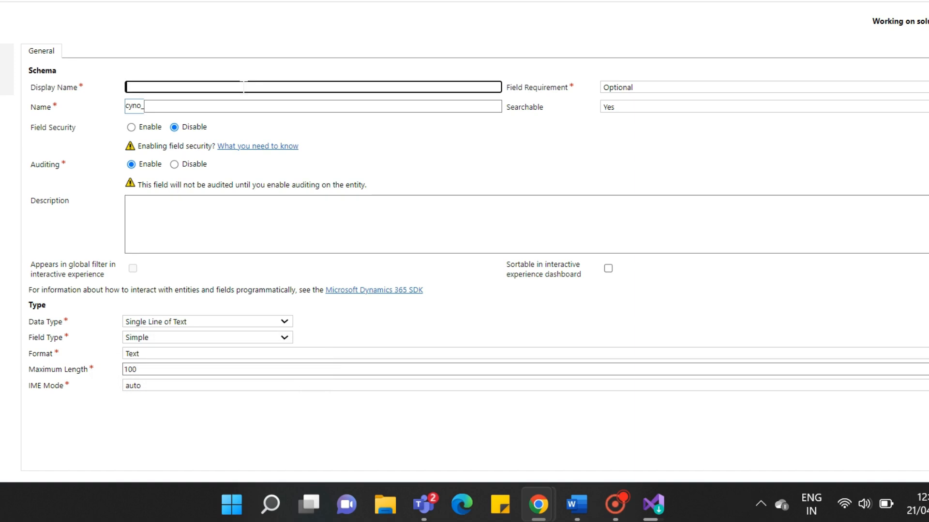
# Step: Save an Email single-line text field with Email format, then Save and New
pyautogui.write('Email')
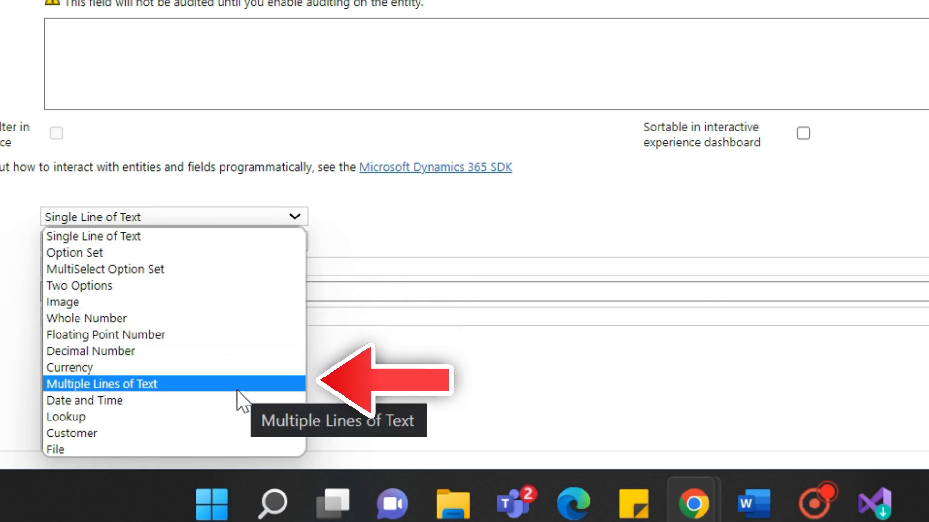
pyautogui.moveTo(219, 441)
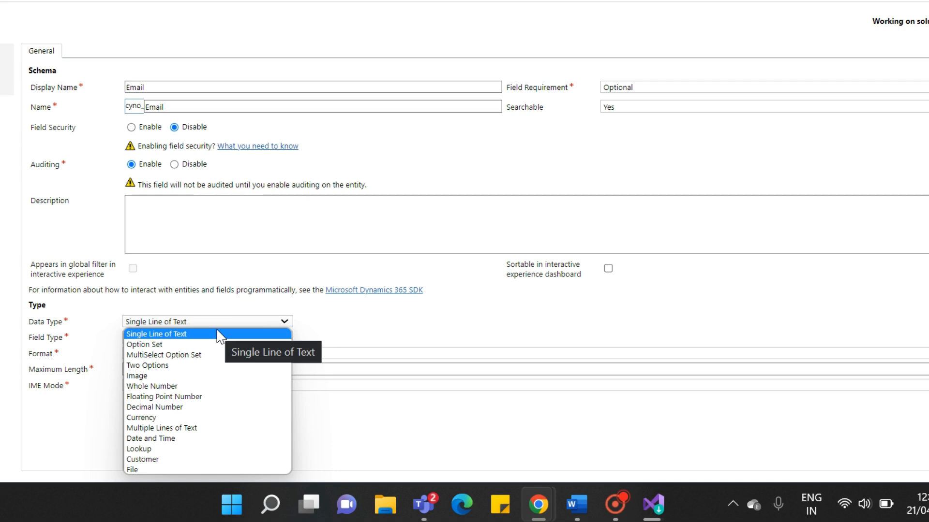
pyautogui.click(156, 334)
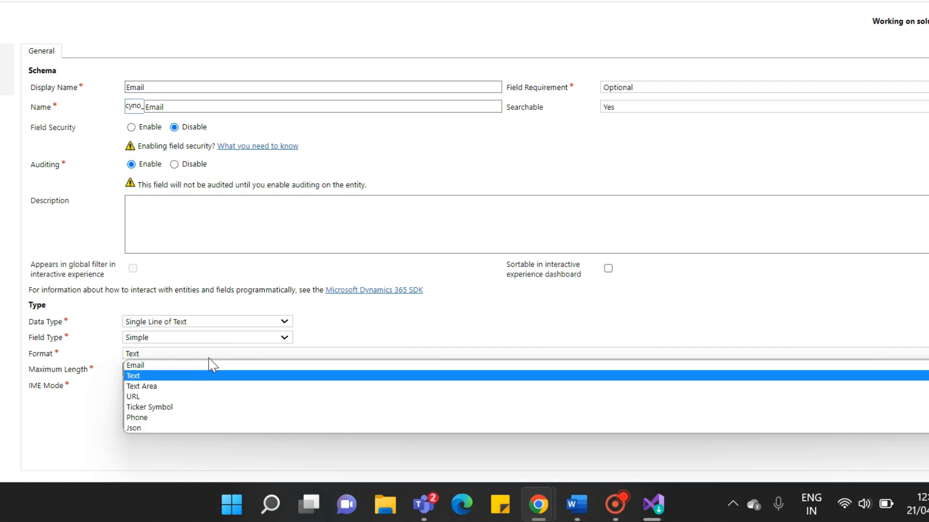
pyautogui.click(135, 365)
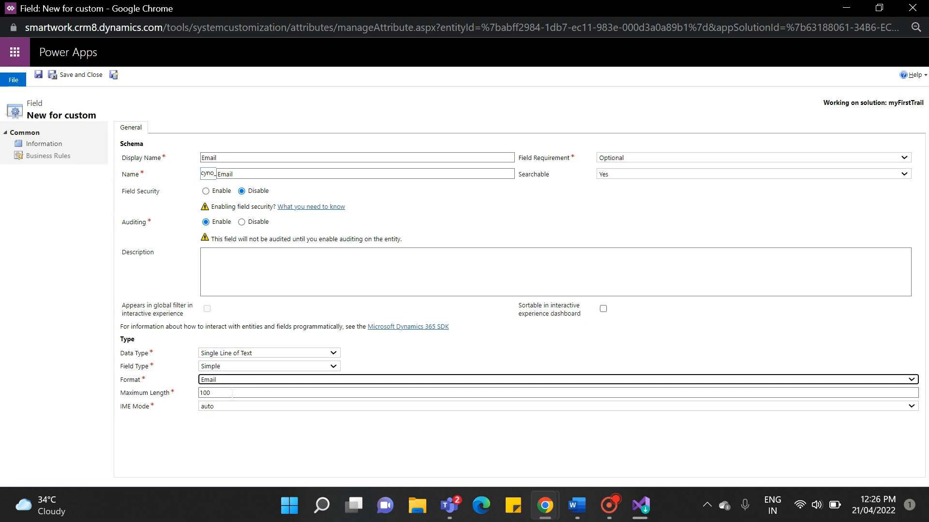
pyautogui.click(39, 75)
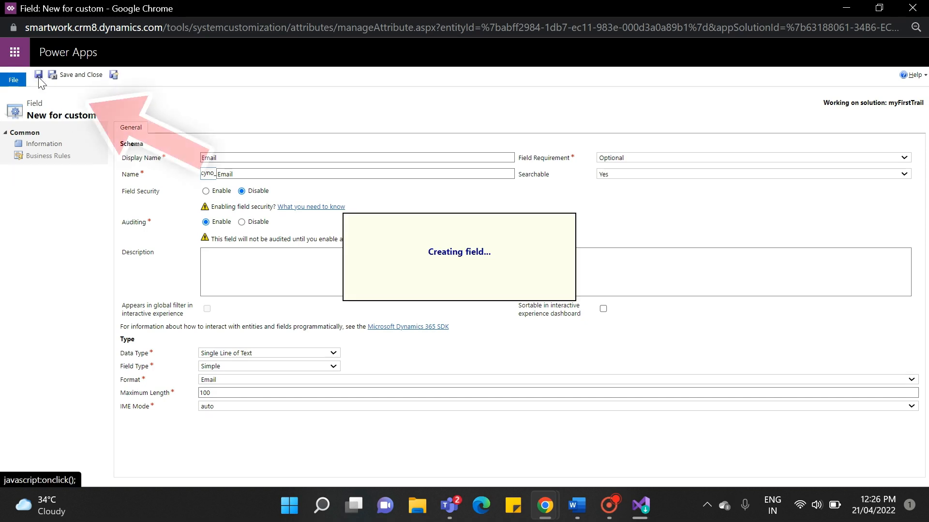
pyautogui.click(38, 74)
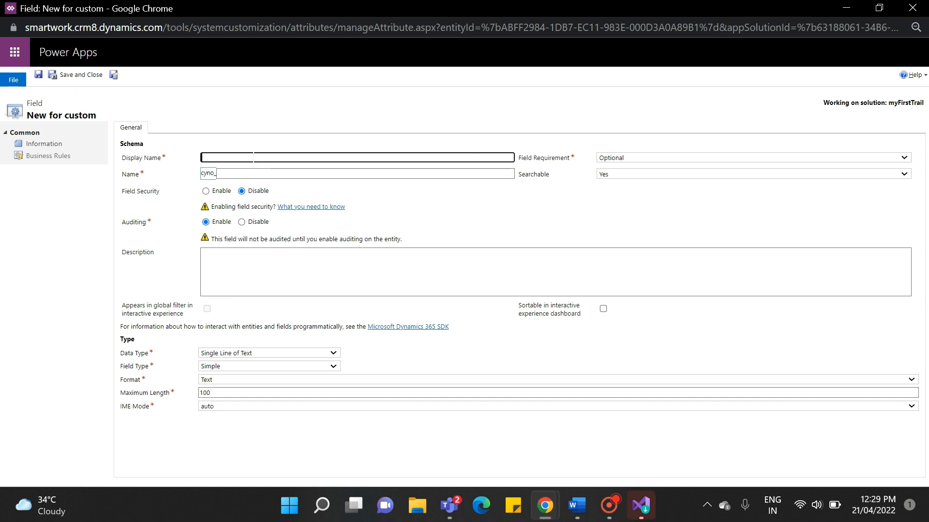
# Step: Name the option set Qualification with Highschool, Intermediate and Graduate options, then Save and New
pyautogui.write('Qualifica')
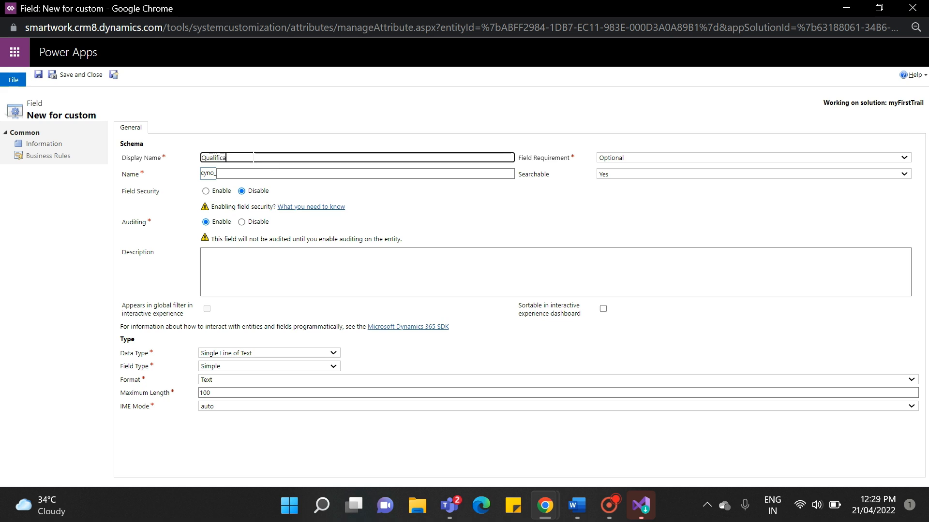
pyautogui.write('Qualification')
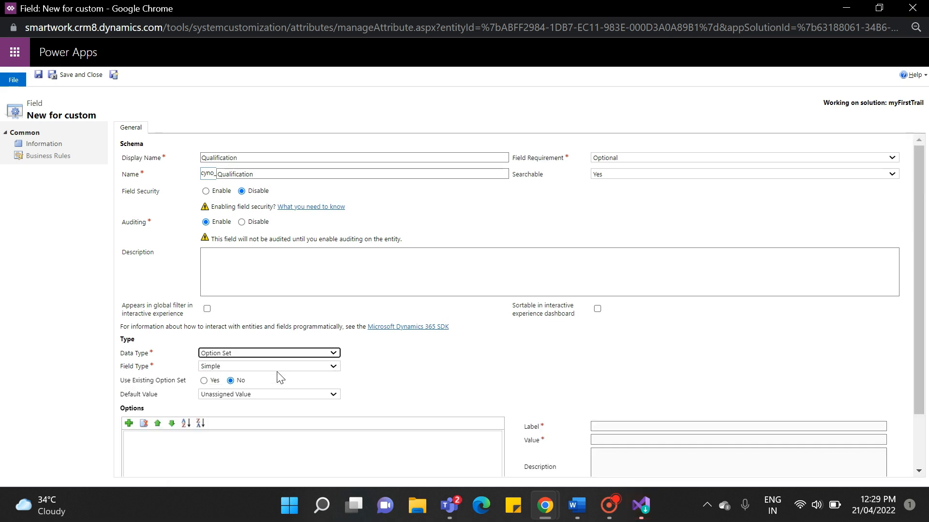
pyautogui.scroll(-3)
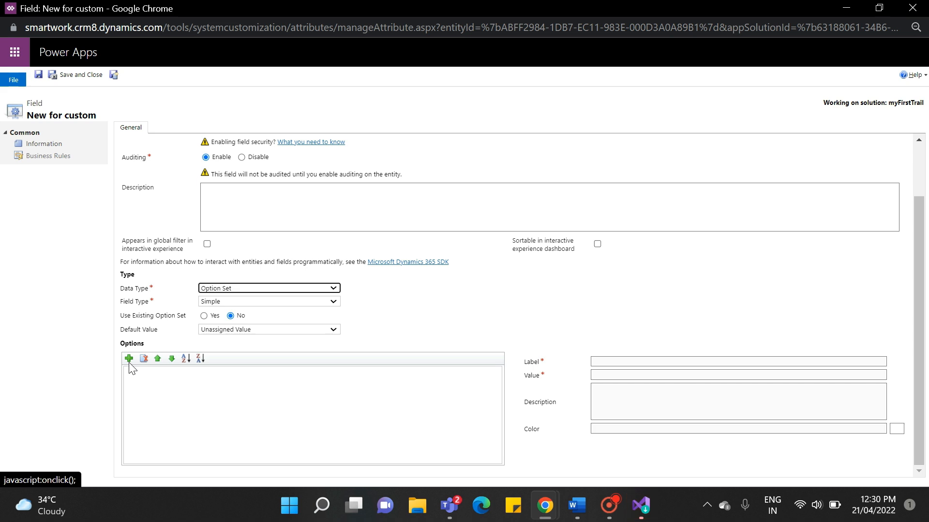
pyautogui.moveTo(129, 358)
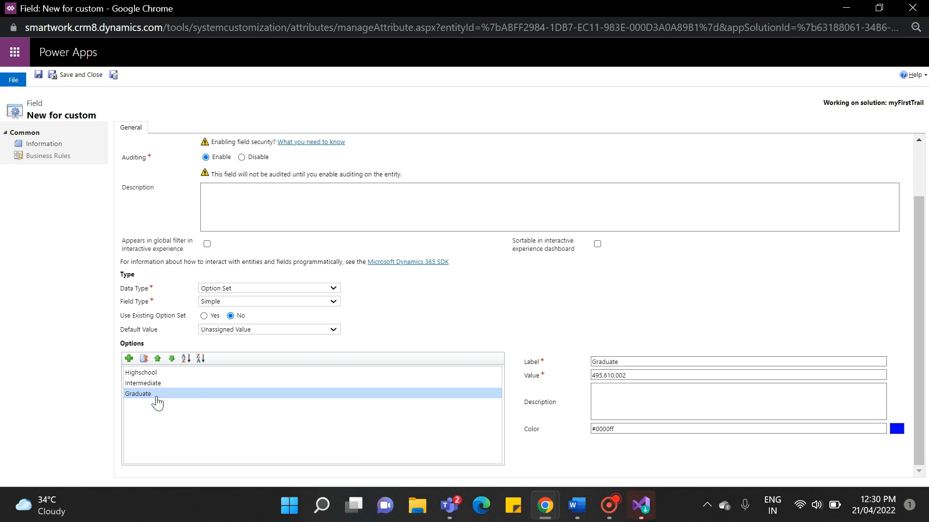
pyautogui.click(141, 372)
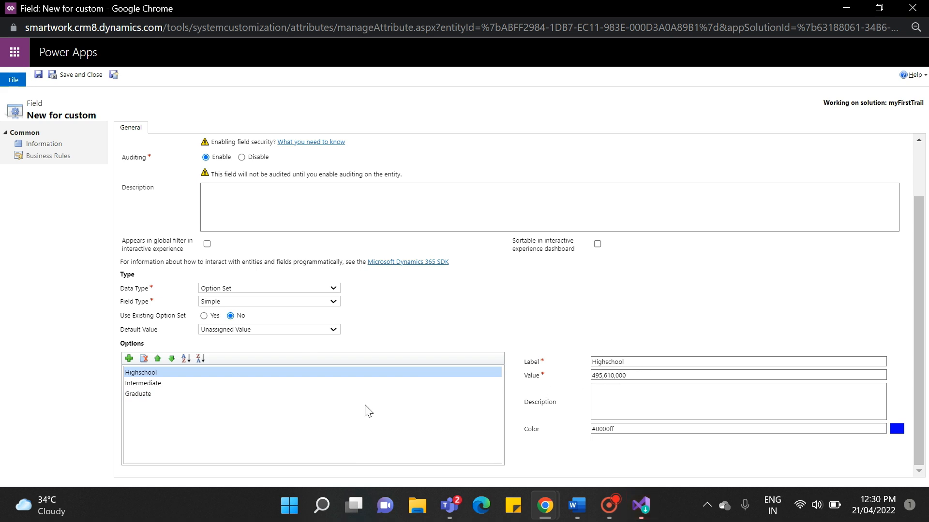
pyautogui.click(80, 74)
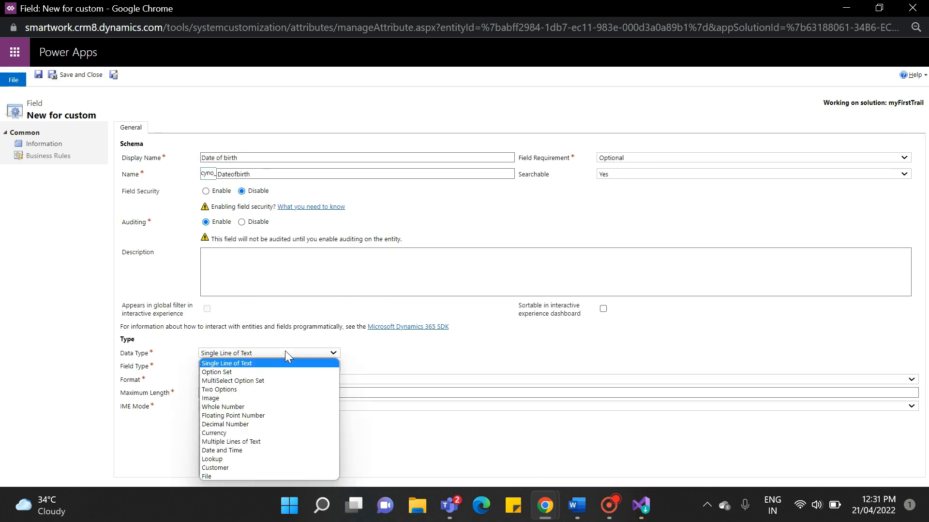
# Step: Make Date of birth a Date and Time field with Date Only format and Save and Close
pyautogui.click(222, 450)
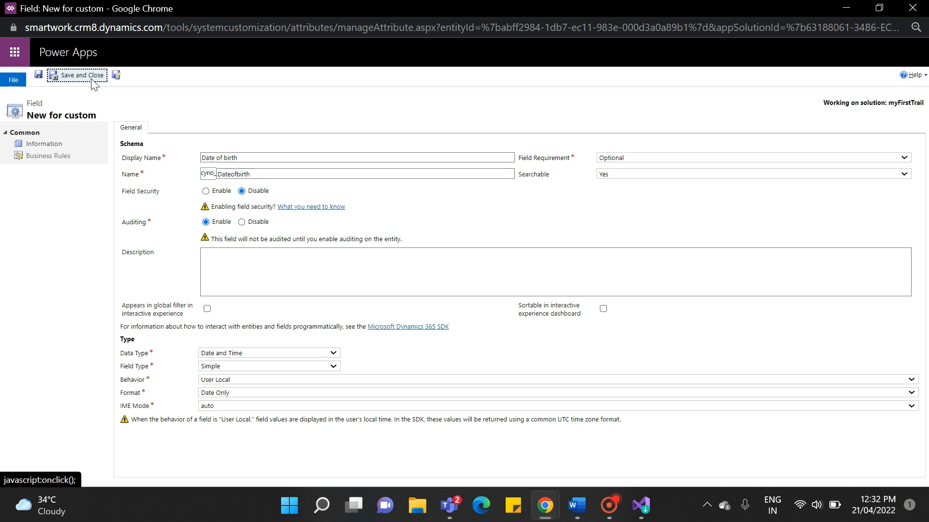
pyautogui.click(81, 75)
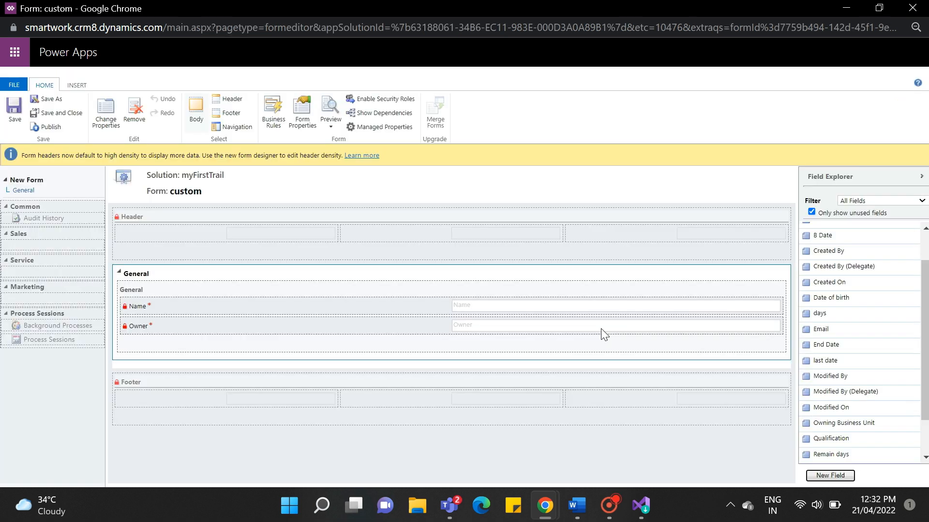
pyautogui.moveTo(743, 313)
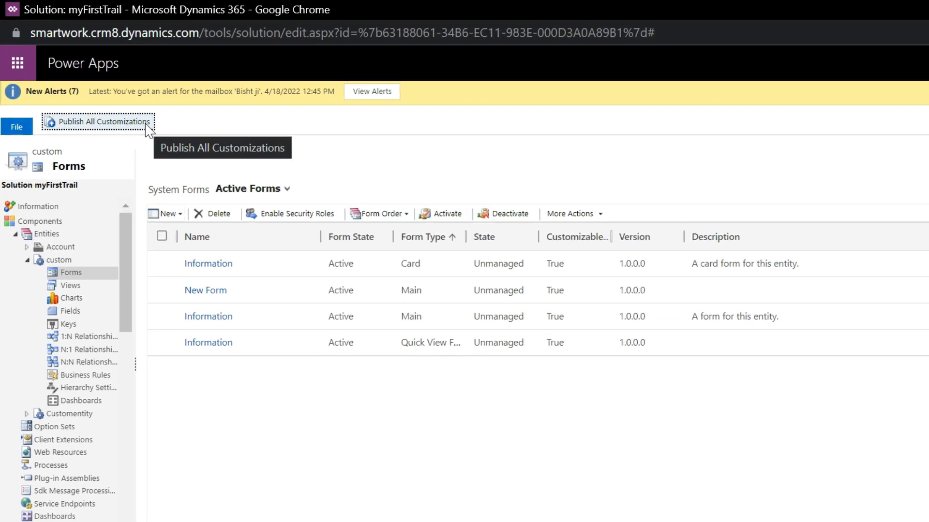
# Step: Publish All Customizations for the myFirstTrail solution
pyautogui.click(98, 122)
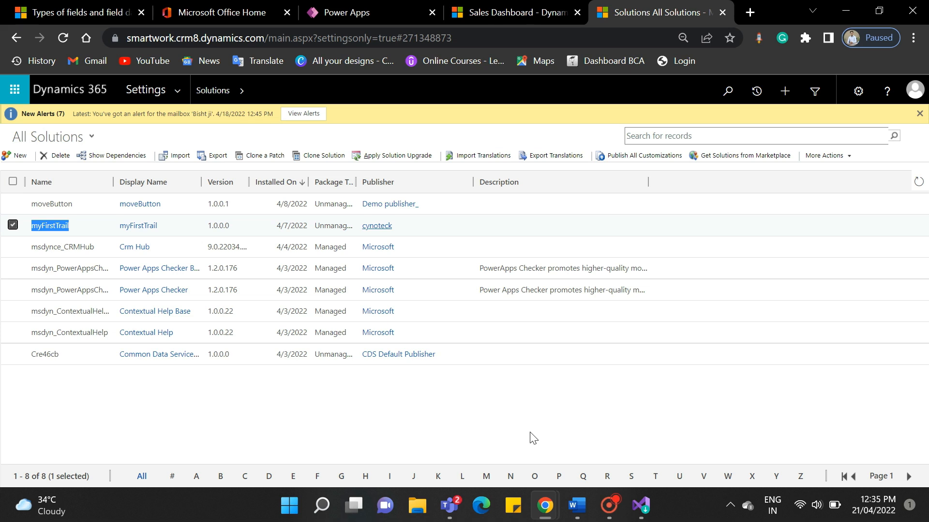
# Step: In Sales Hub open the custom records list and start a + New record
pyautogui.click(510, 12)
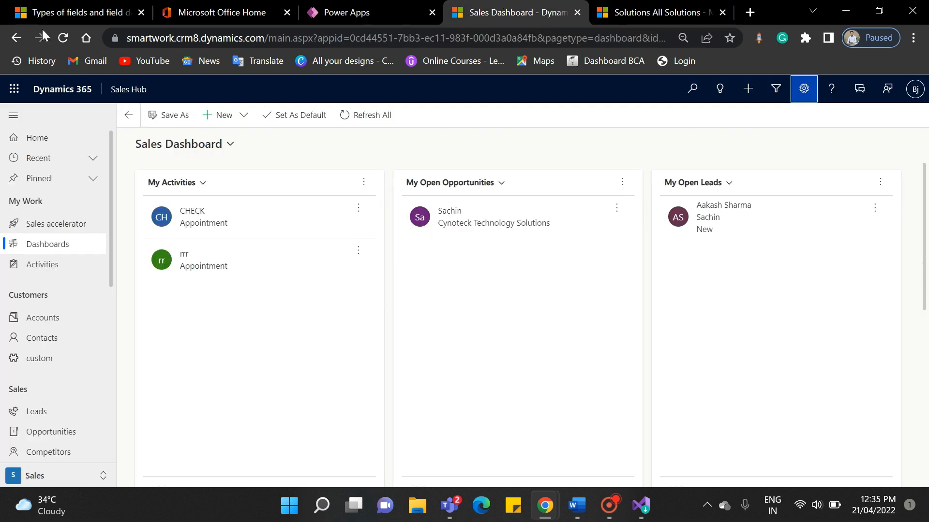
pyautogui.click(41, 358)
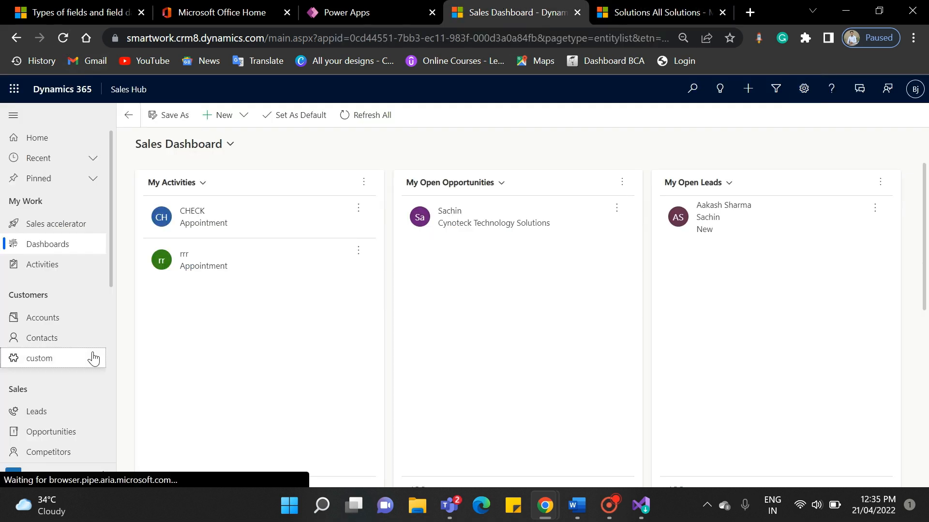
pyautogui.click(42, 358)
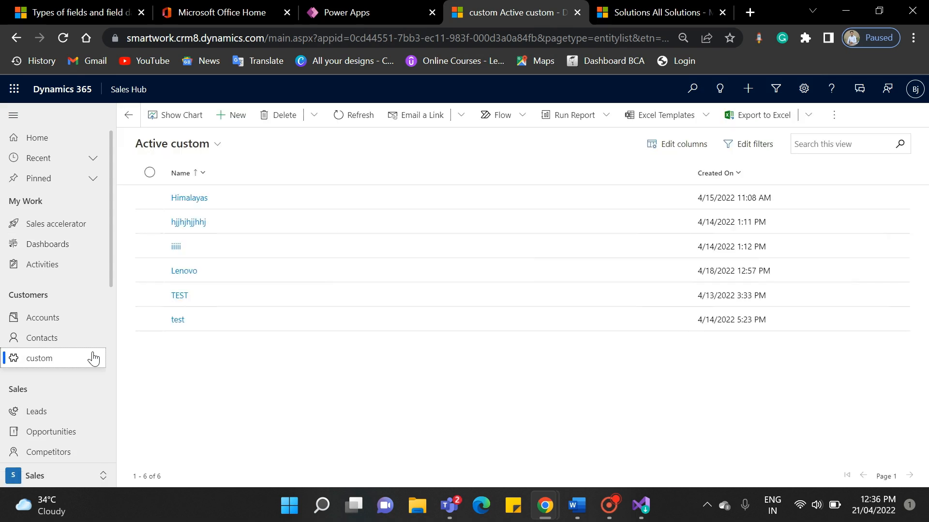
pyautogui.click(40, 358)
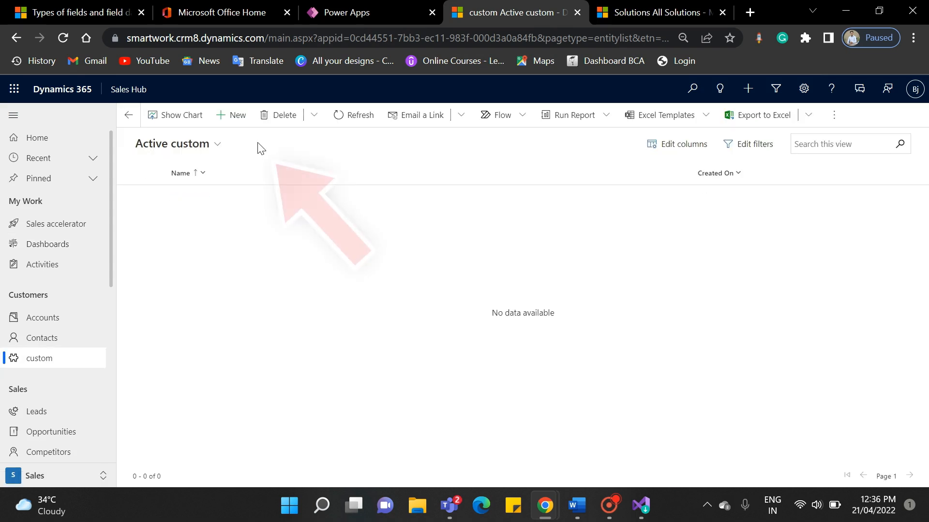
pyautogui.click(231, 115)
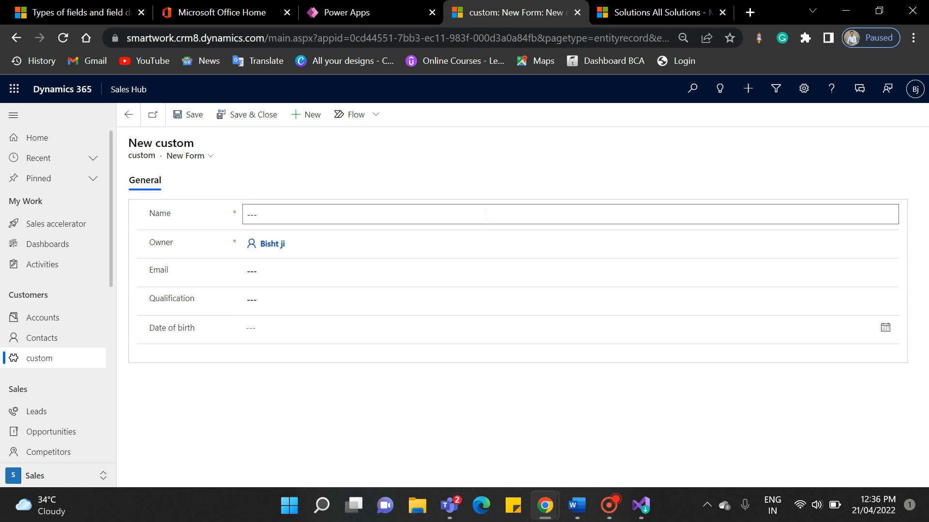
pyautogui.click(567, 298)
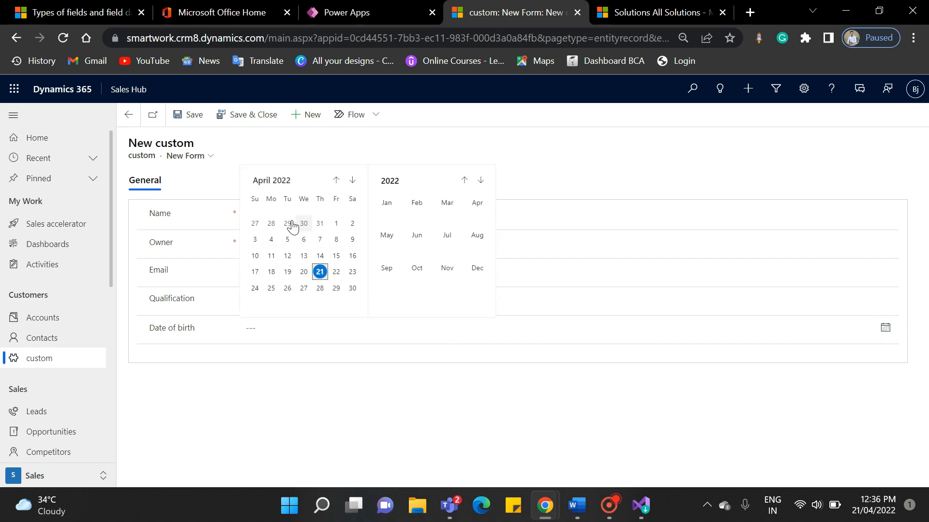
pyautogui.click(320, 290)
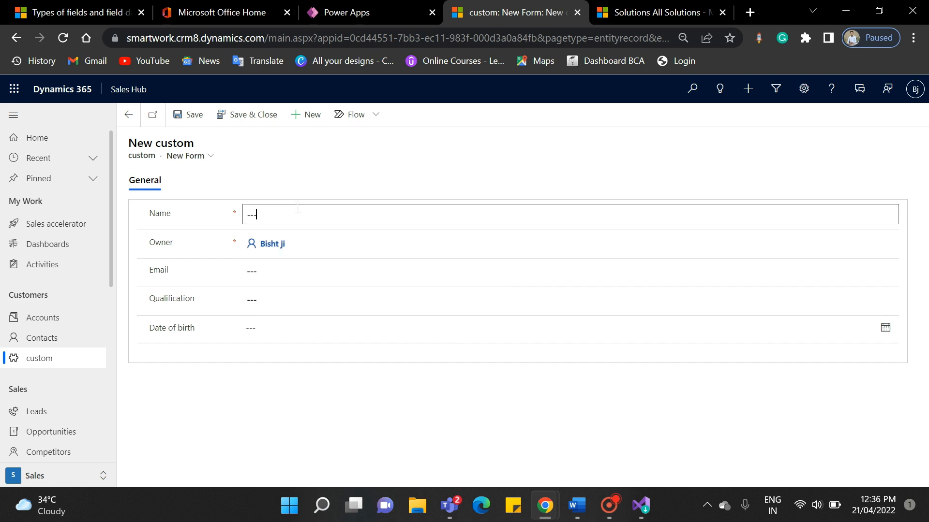
pyautogui.write('sample record')
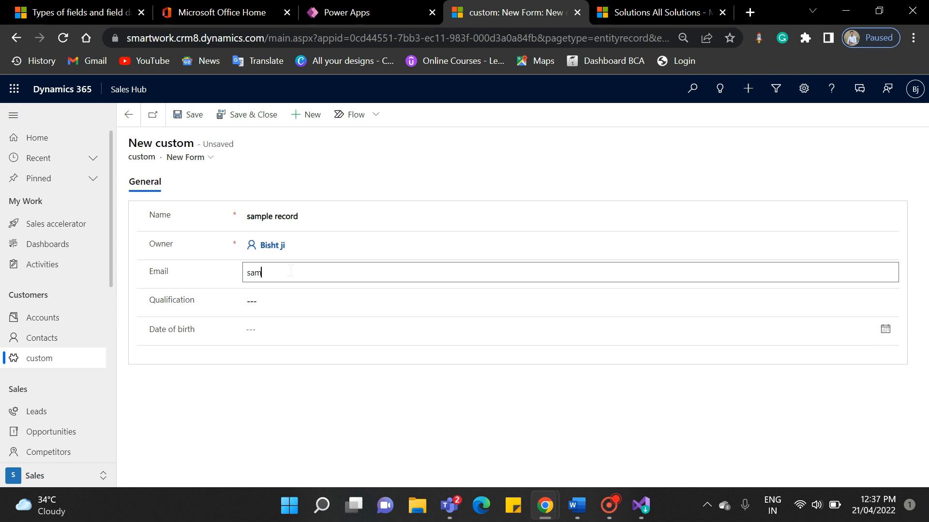
pyautogui.write('ple')
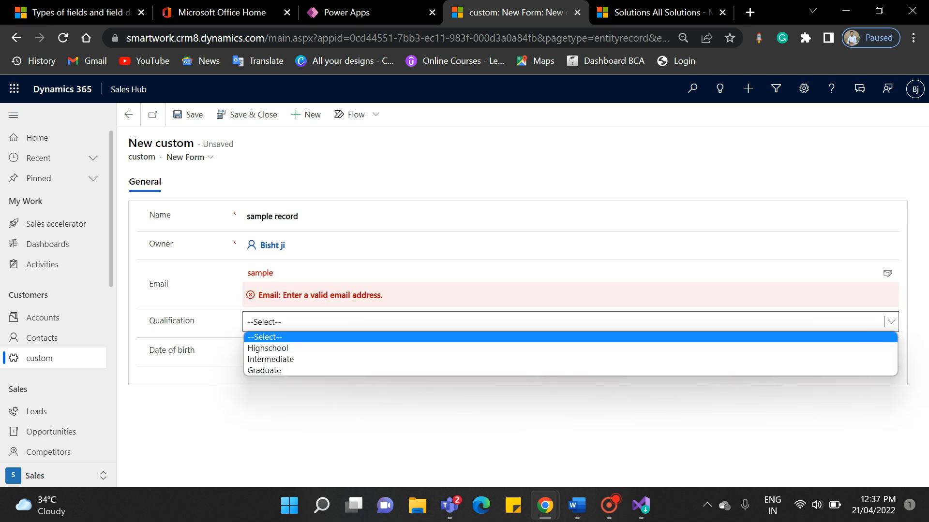
pyautogui.click(355, 273)
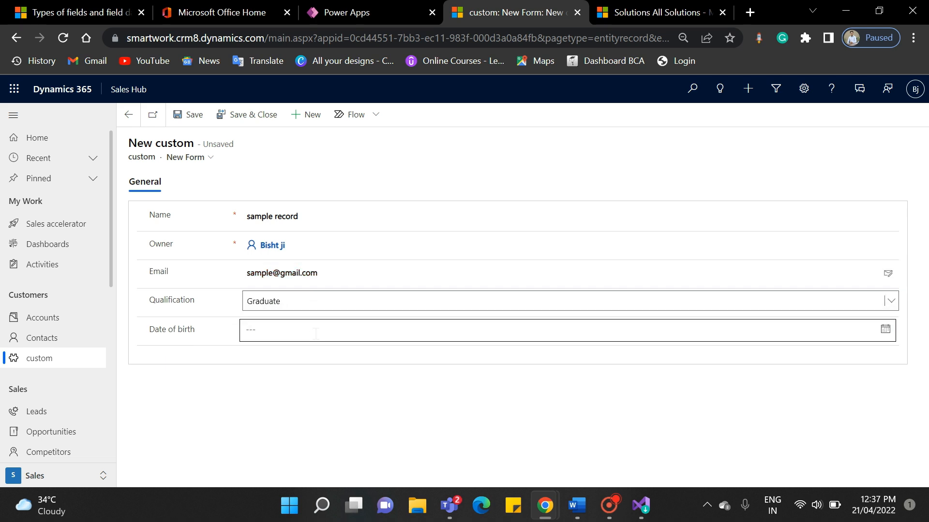
pyautogui.write('4/28/2022')
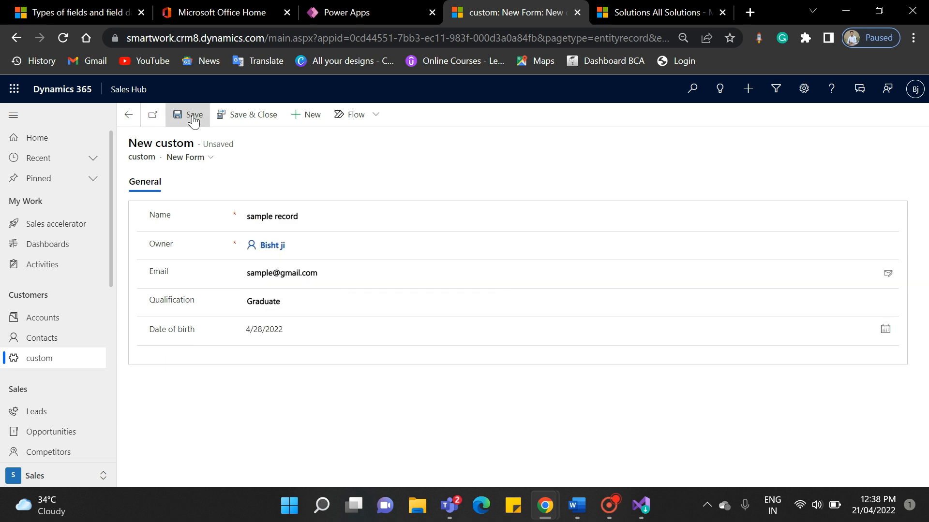
# Step: Save the sample record and return to the Microsoft Office Home page
pyautogui.click(188, 114)
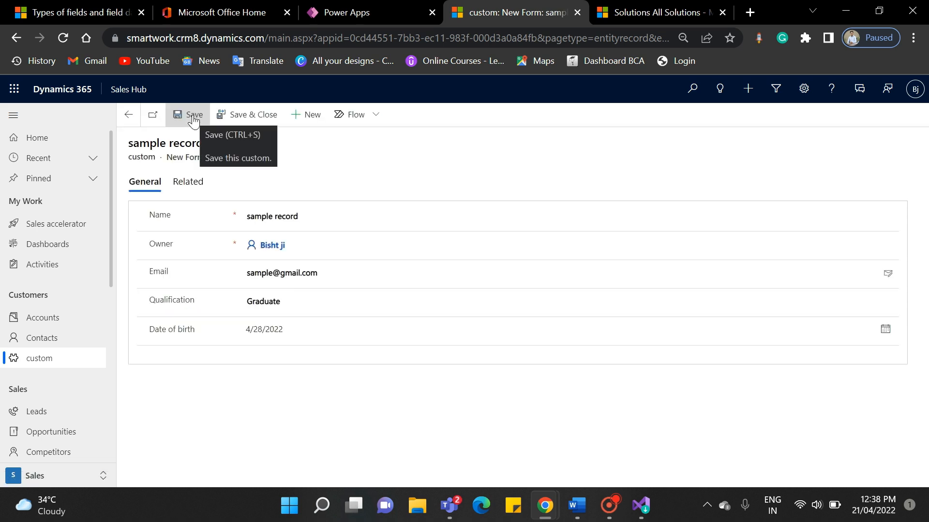
pyautogui.click(194, 114)
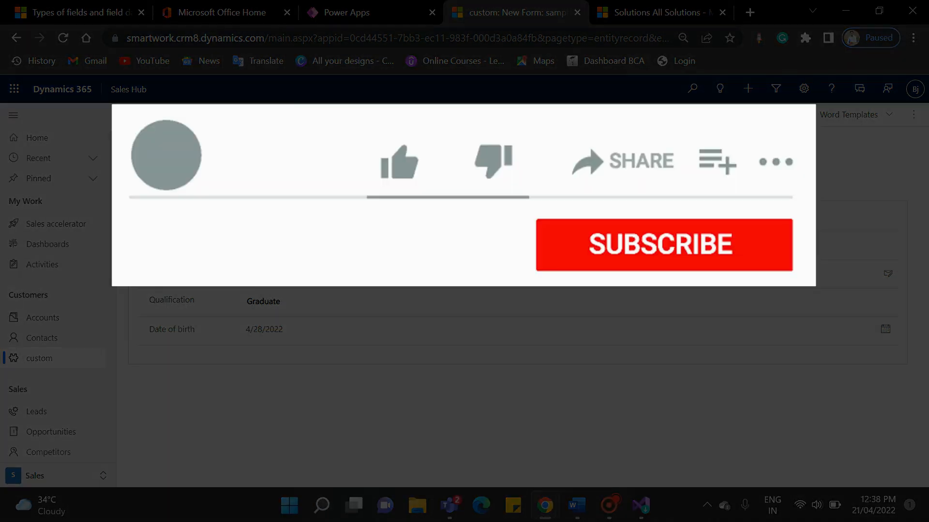
pyautogui.click(225, 12)
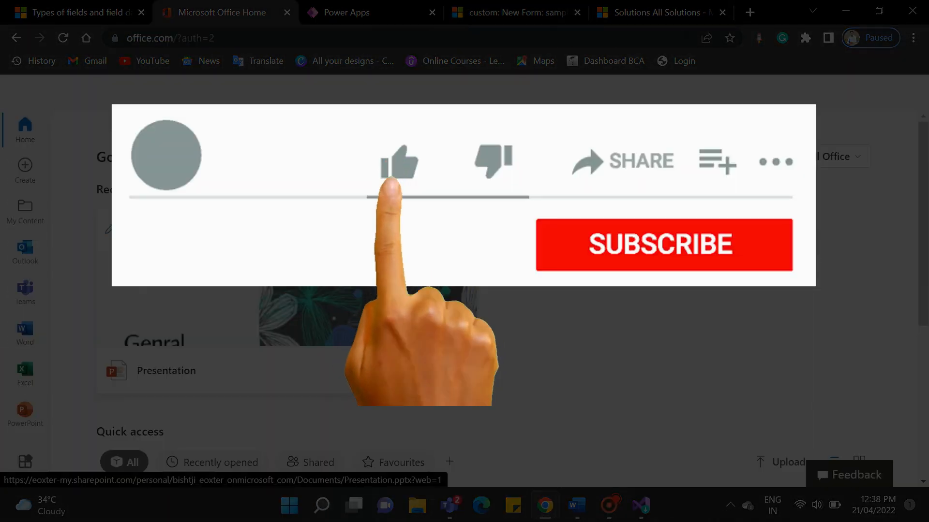